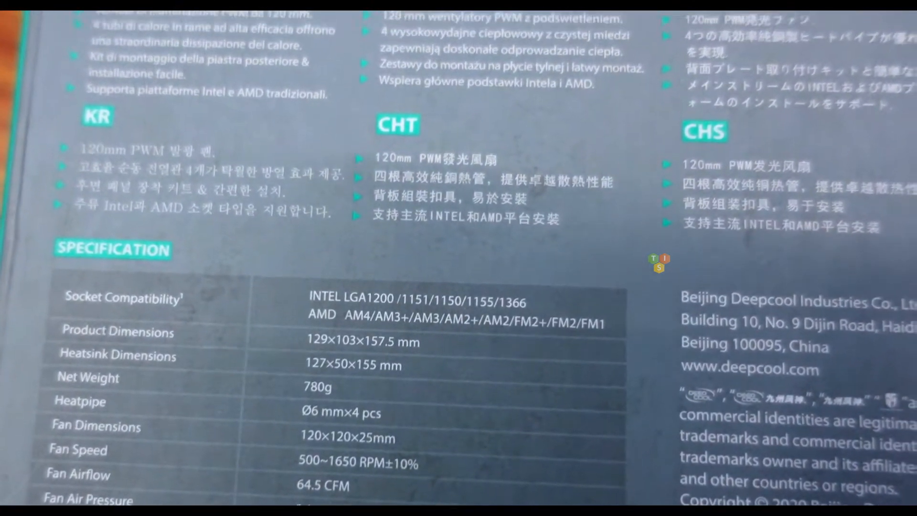
{"action": "scroll", "scroll_direction": "up", "scroll_amount": 3}
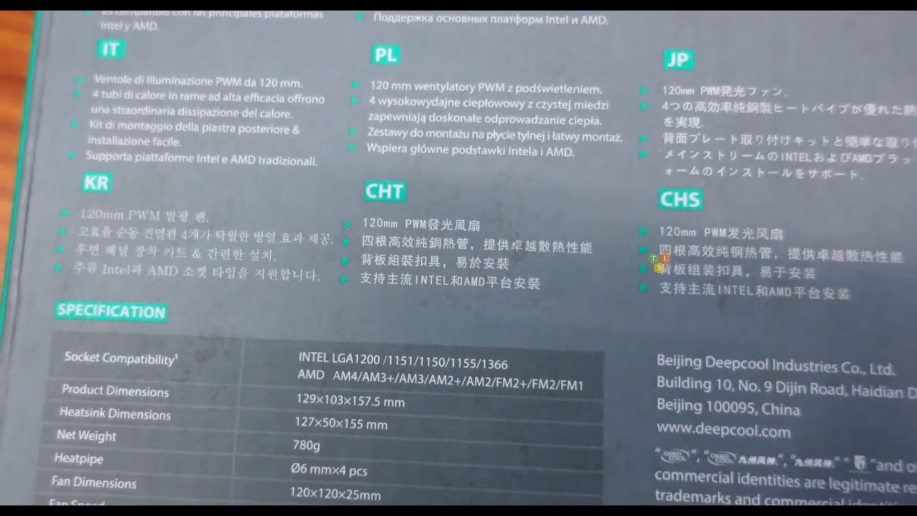
{"action": "scroll", "scroll_direction": "down", "scroll_amount": 3}
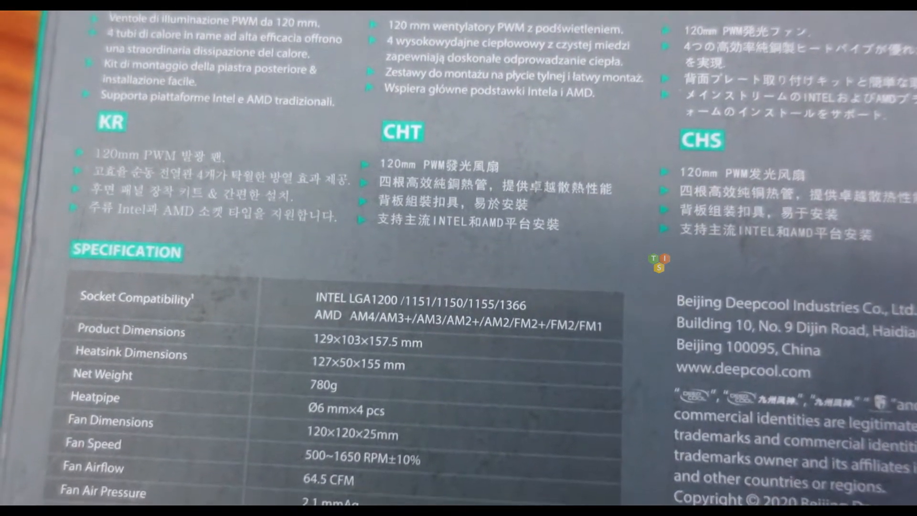
{"action": "scroll", "scroll_direction": "down", "scroll_amount": 3}
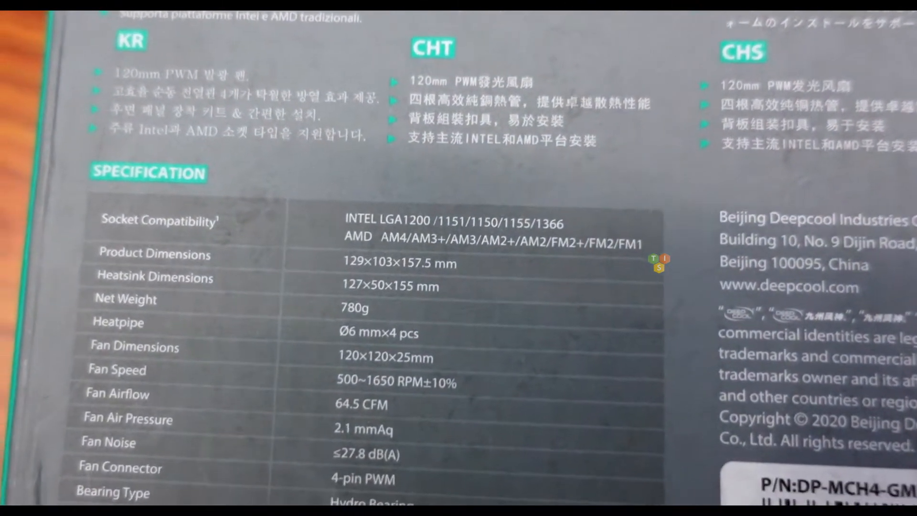
{"action": "scroll", "scroll_direction": "down", "scroll_amount": 3}
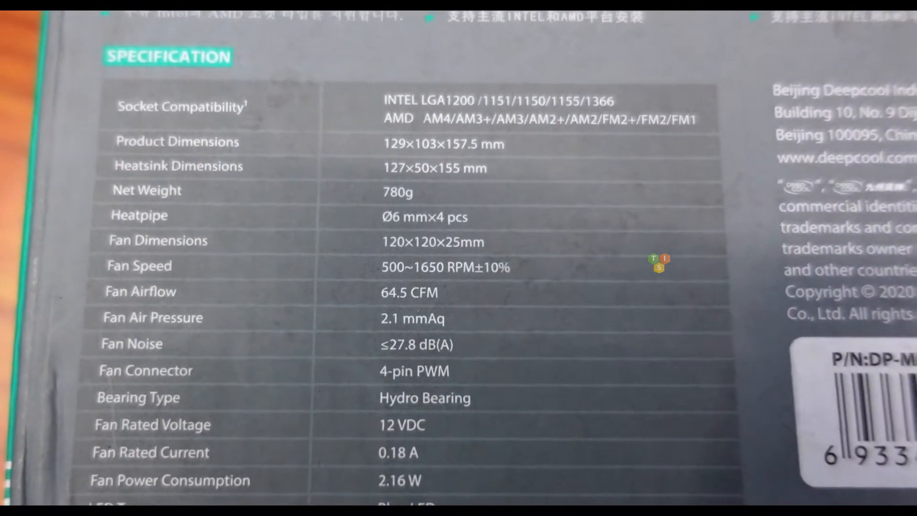